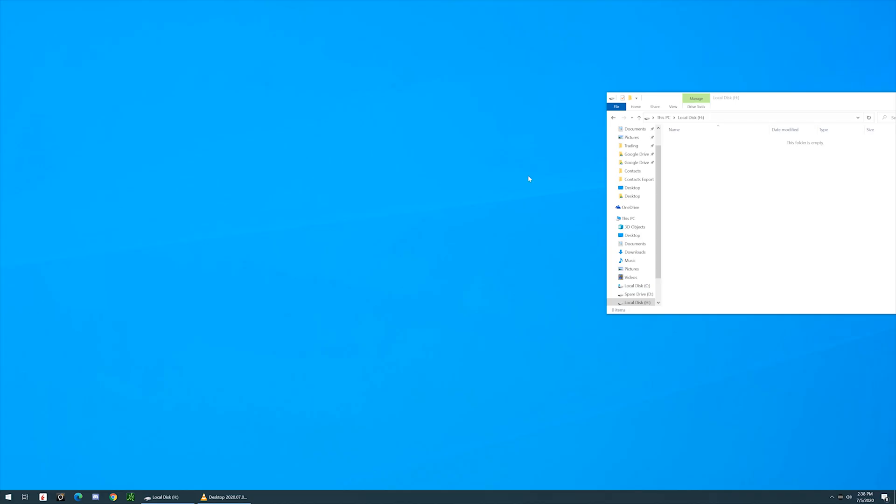
mouse_move(511, 188)
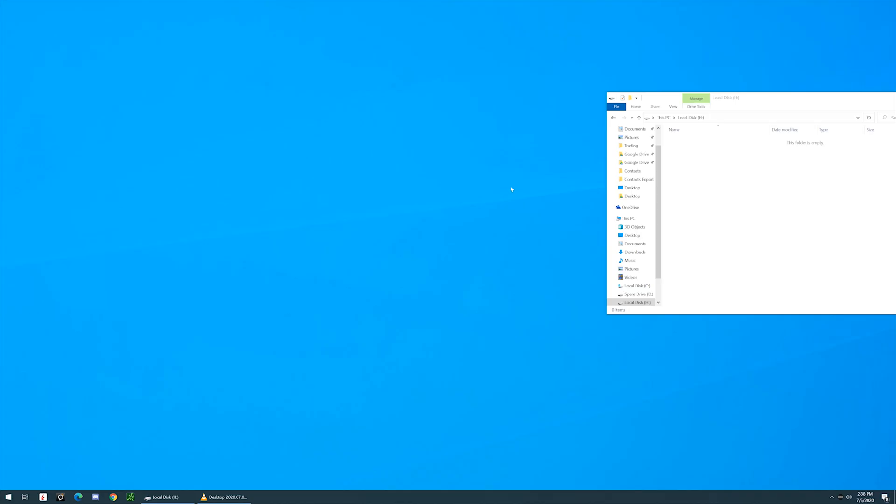
mouse_move(488, 200)
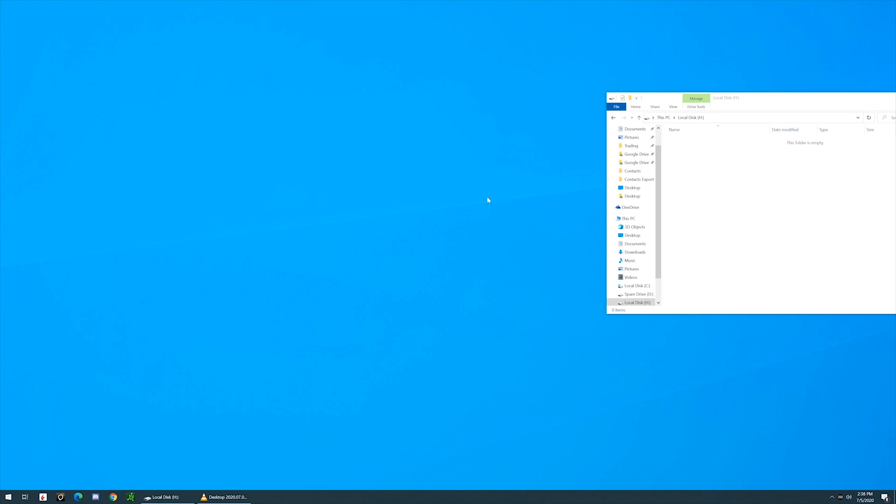
mouse_move(442, 220)
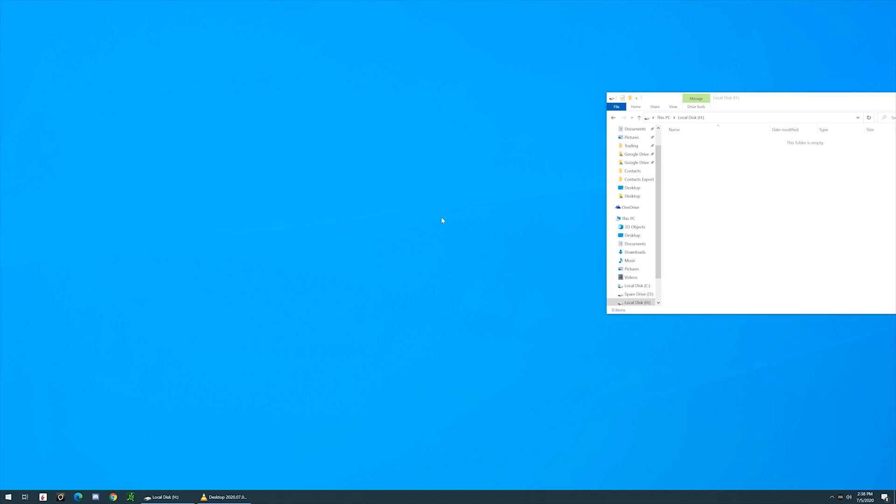
mouse_move(422, 230)
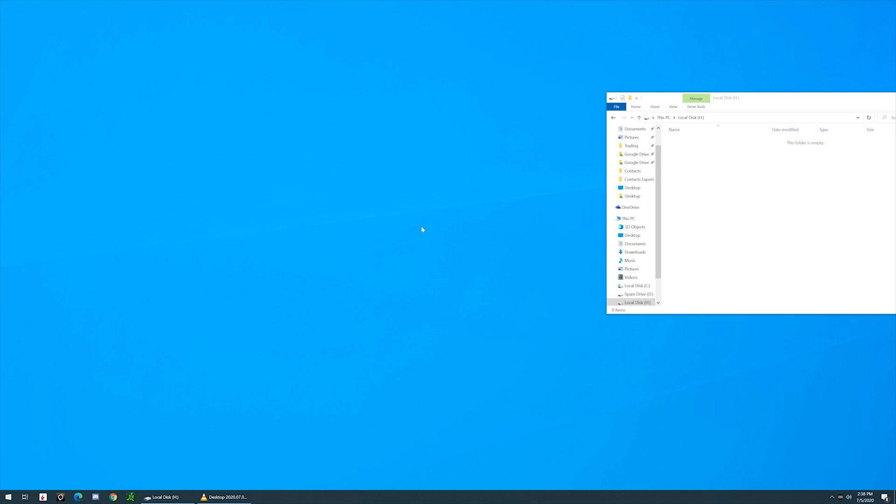
mouse_move(406, 237)
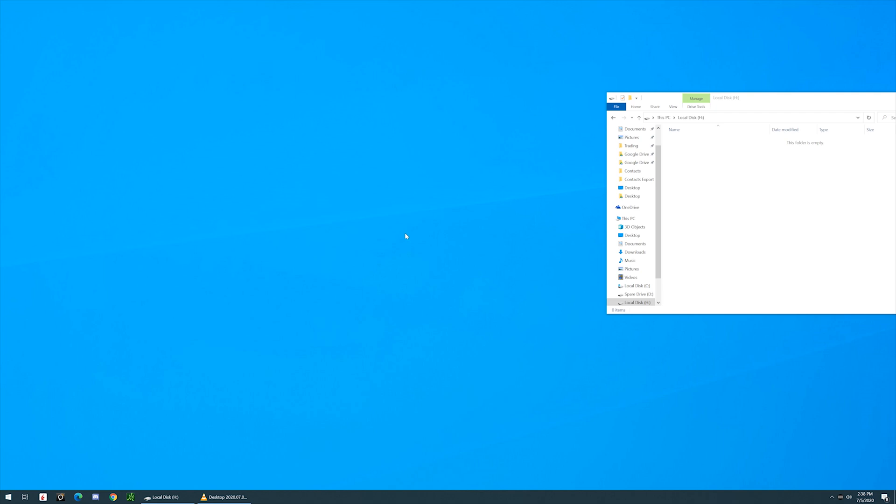
mouse_move(381, 247)
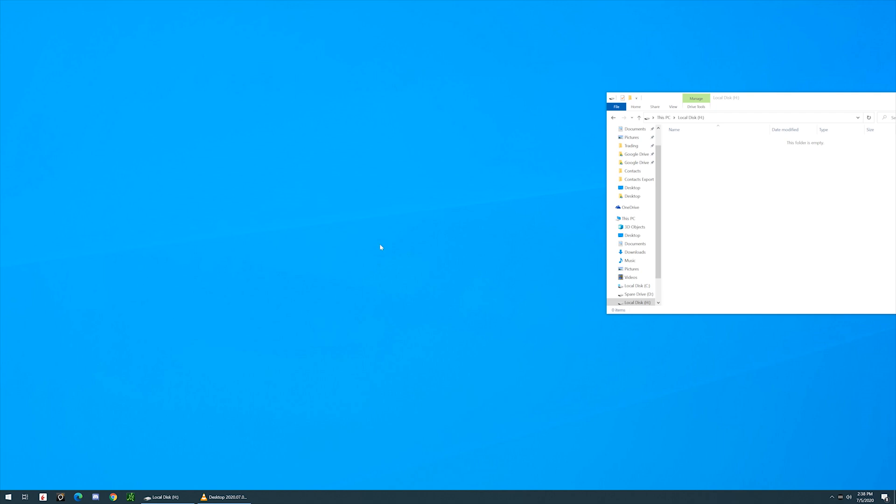
mouse_move(341, 262)
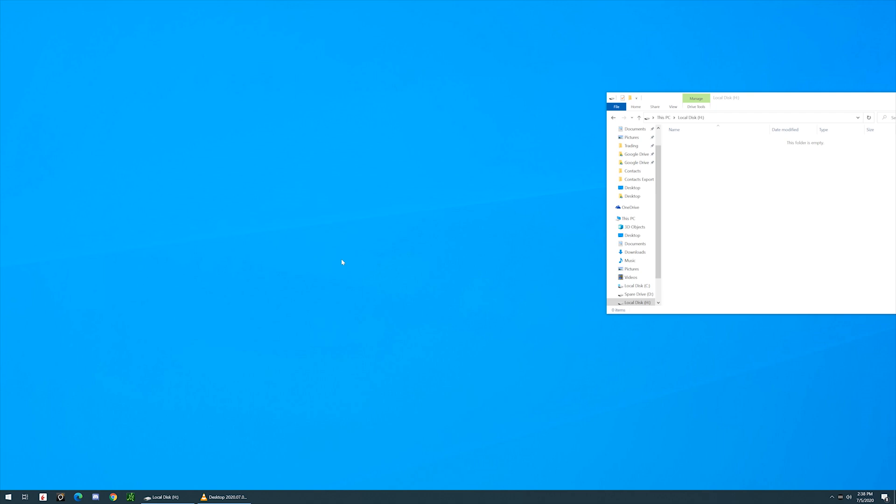
mouse_move(218, 315)
type("c")
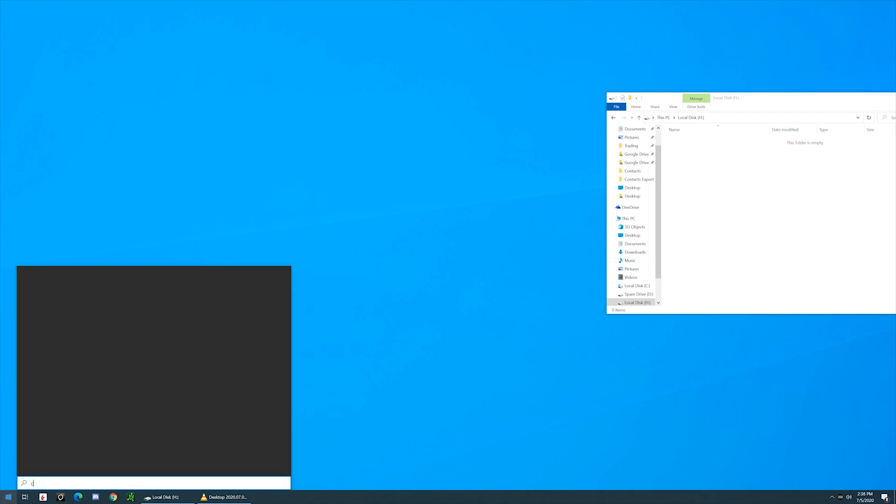
Launch Command Prompt as administrator from the Start menu search for cmd.
type("md")
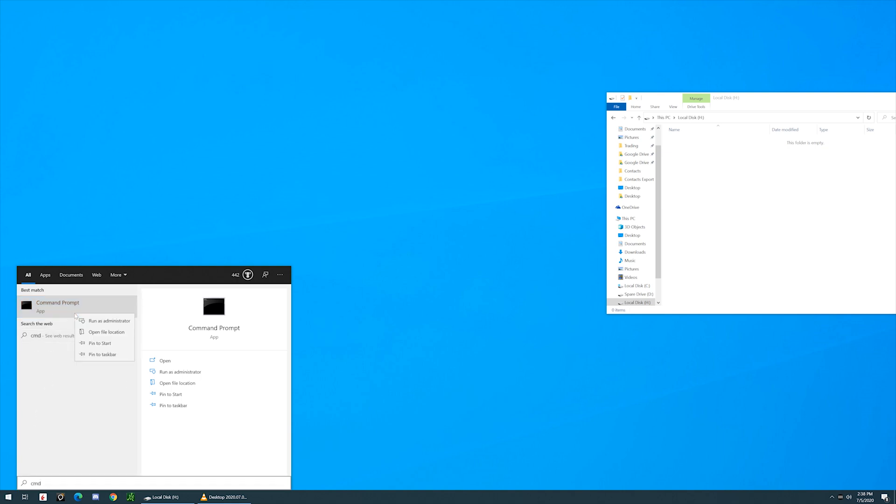
mouse_move(108, 320)
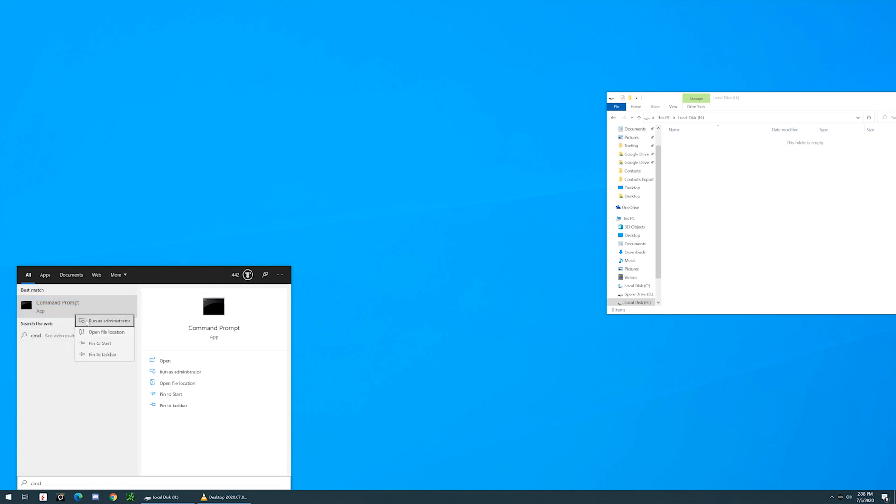
left_click(421, 298)
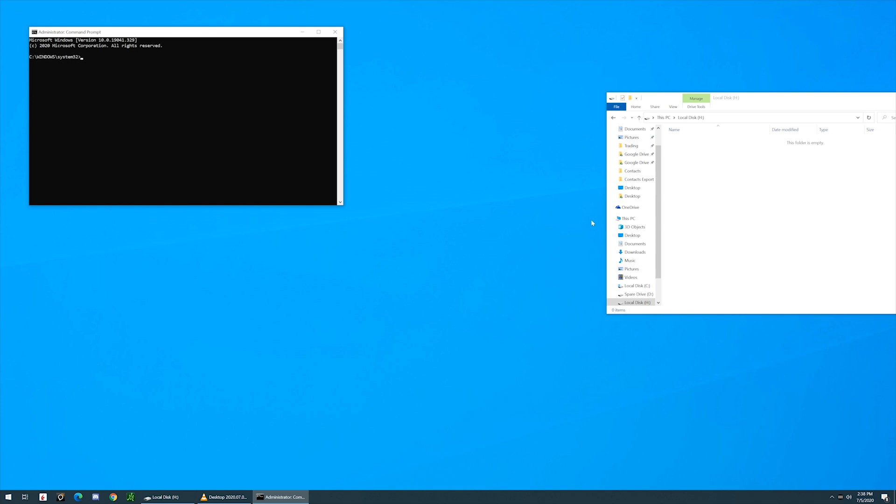
Show This PC in File Explorer, listing drives C:, D: and Local Disk H:.
left_click(627, 219)
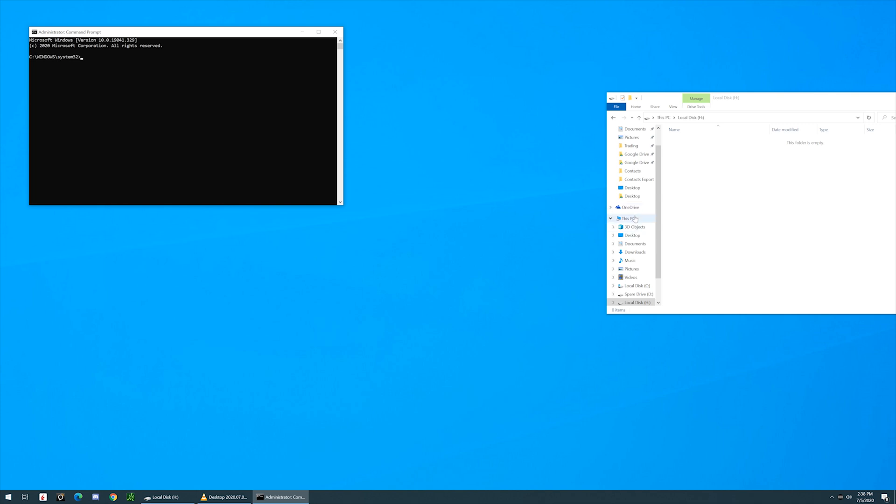
left_click(627, 217)
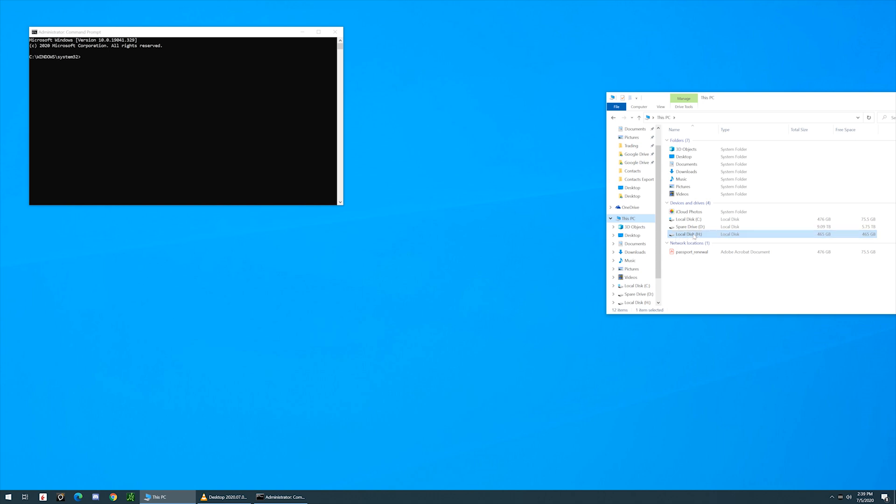
left_click(687, 220)
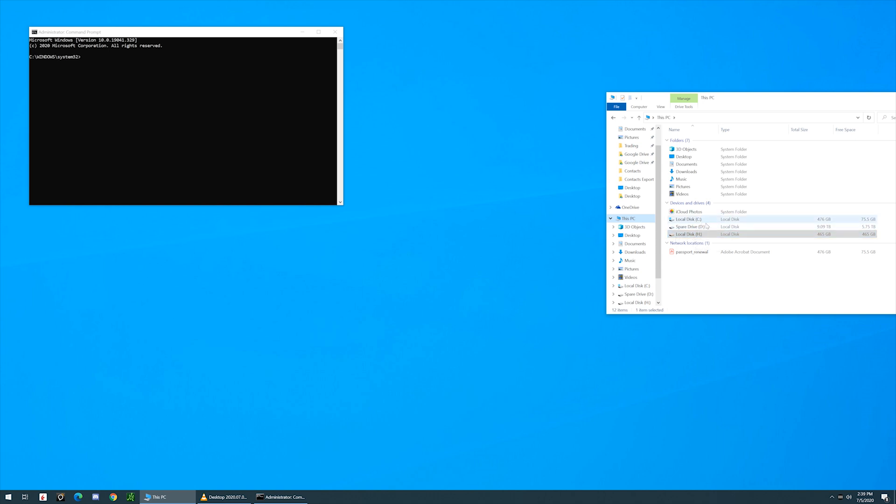
mouse_move(808, 223)
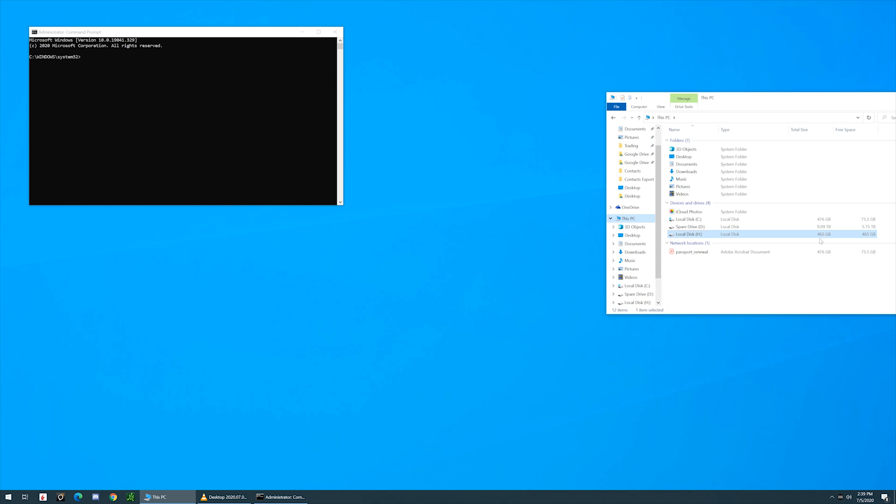
mouse_move(844, 240)
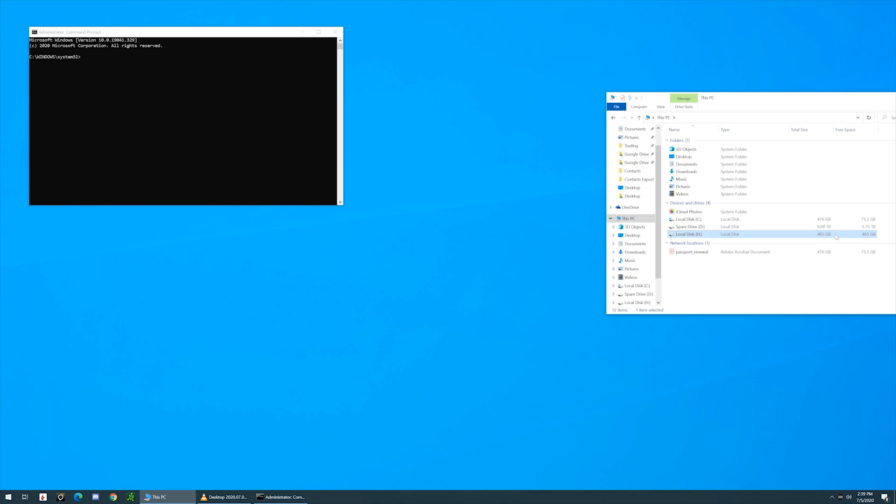
mouse_move(507, 166)
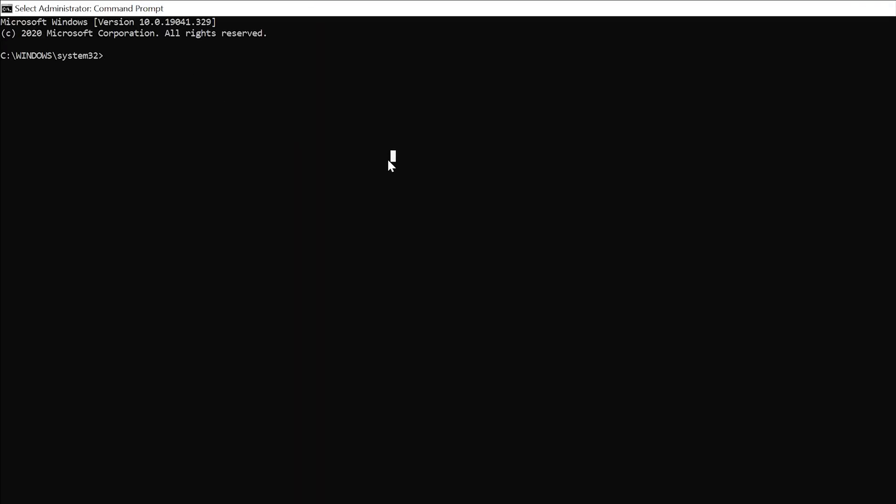
Run format H: /fs:NTFS /p:1 to format drive H as NTFS with one pass.
type("f")
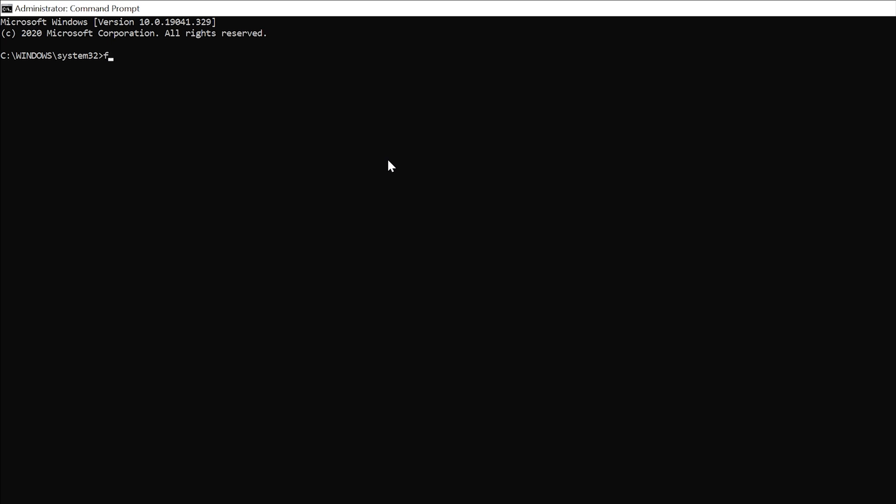
type("ormat H:")
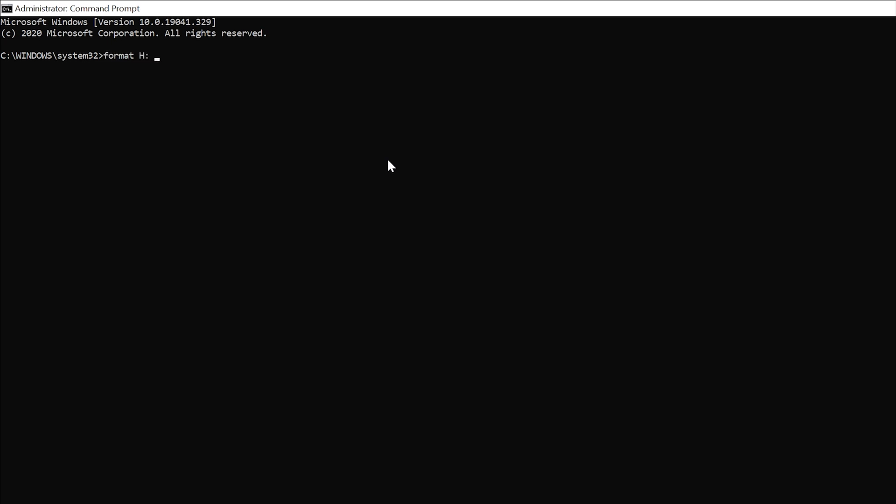
type("/fs:")
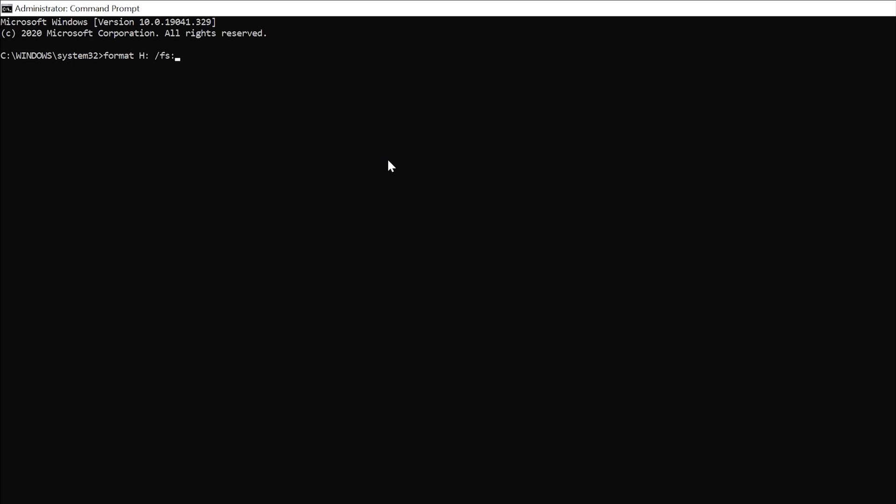
type("NTFS")
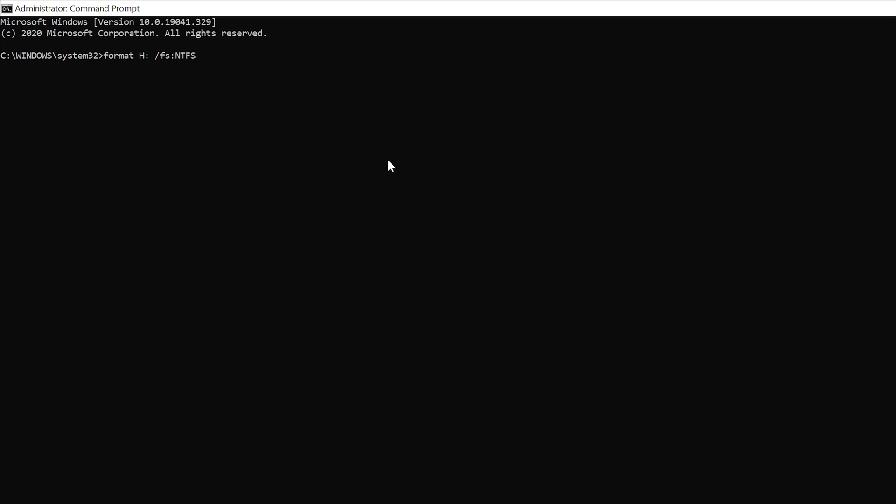
type("/p:")
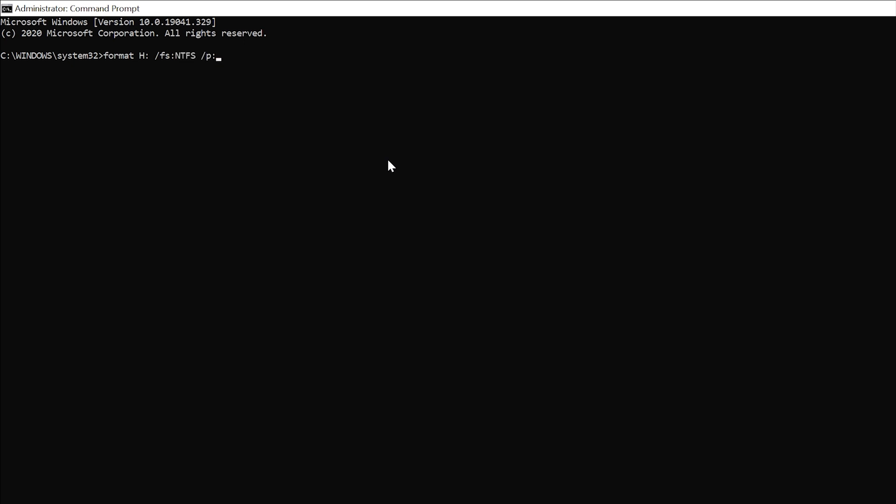
type("1")
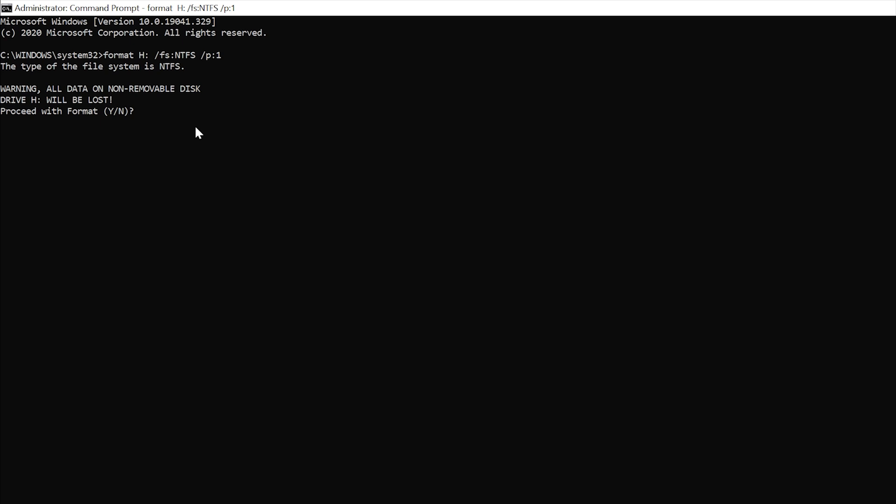
Answer Y to the proceed prompt, starting the format of the 465.8 GB drive H.
type("Y")
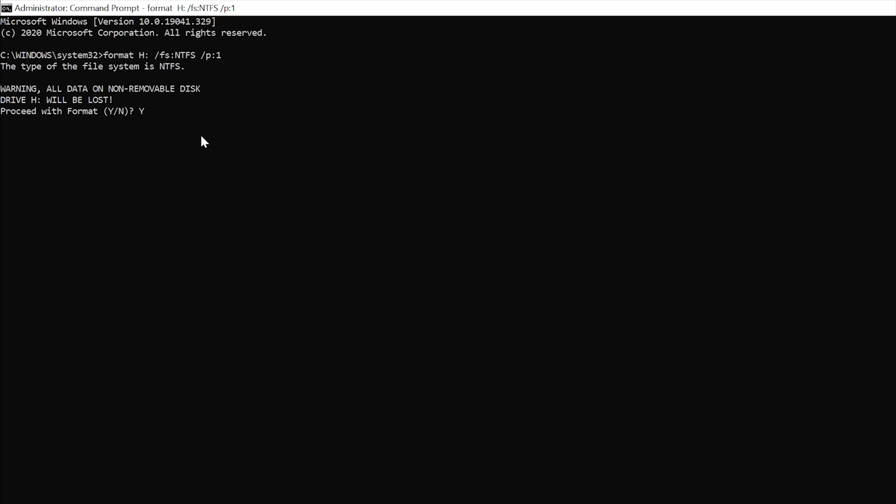
mouse_move(212, 150)
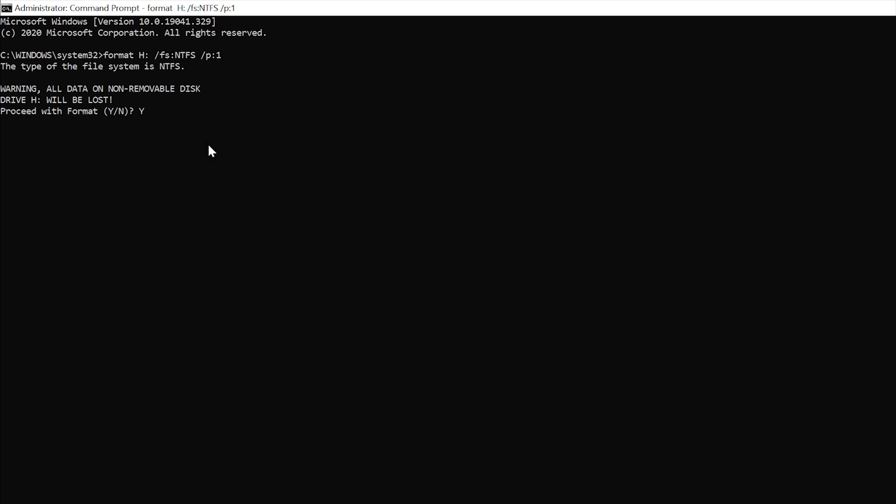
mouse_move(216, 154)
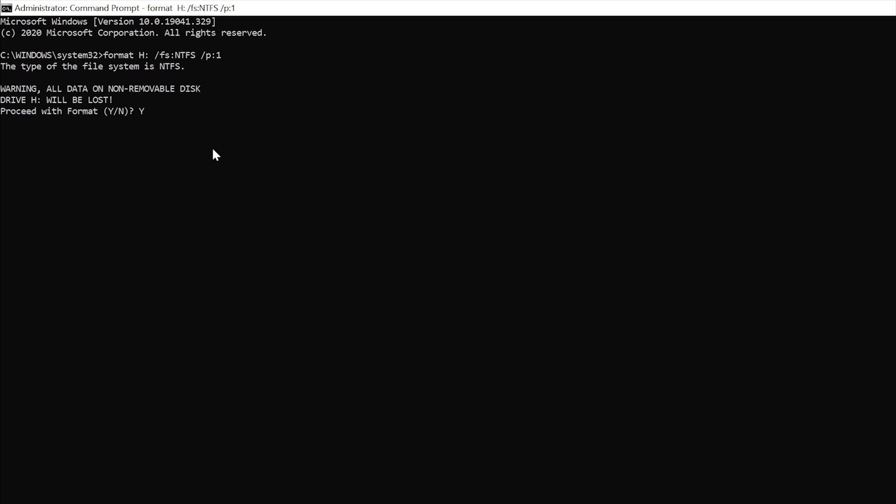
mouse_move(220, 160)
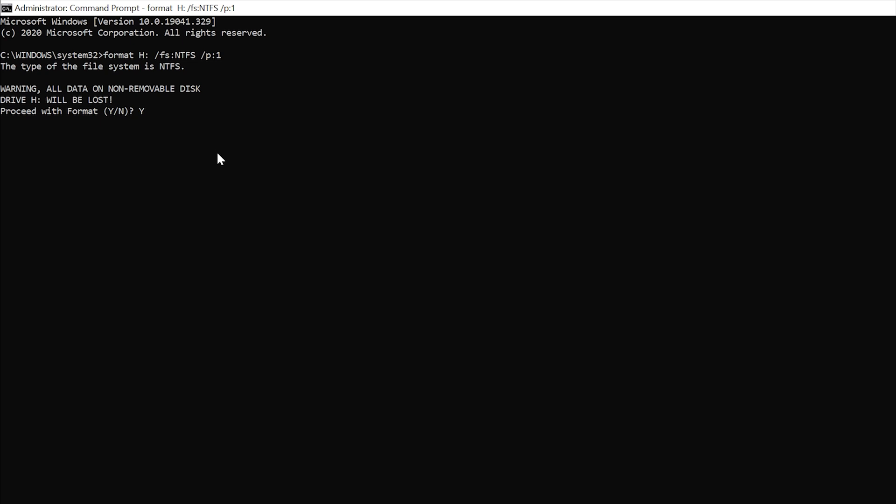
key("Return")
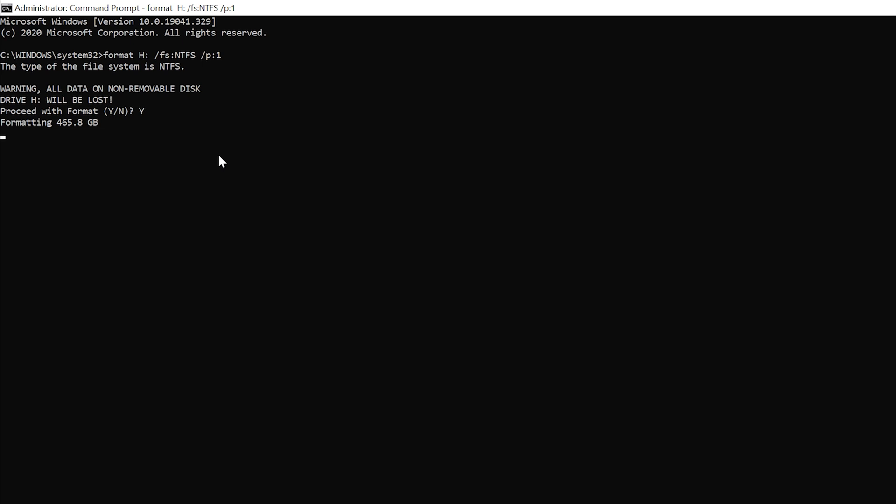
mouse_move(228, 172)
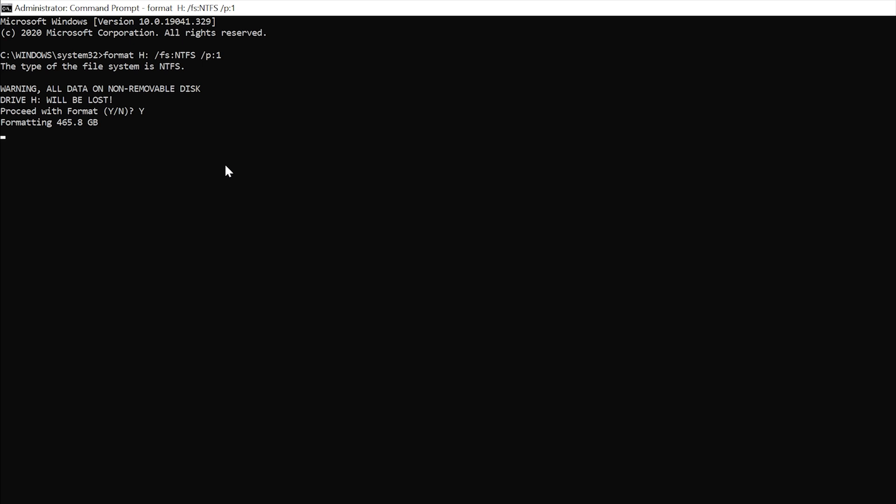
mouse_move(231, 179)
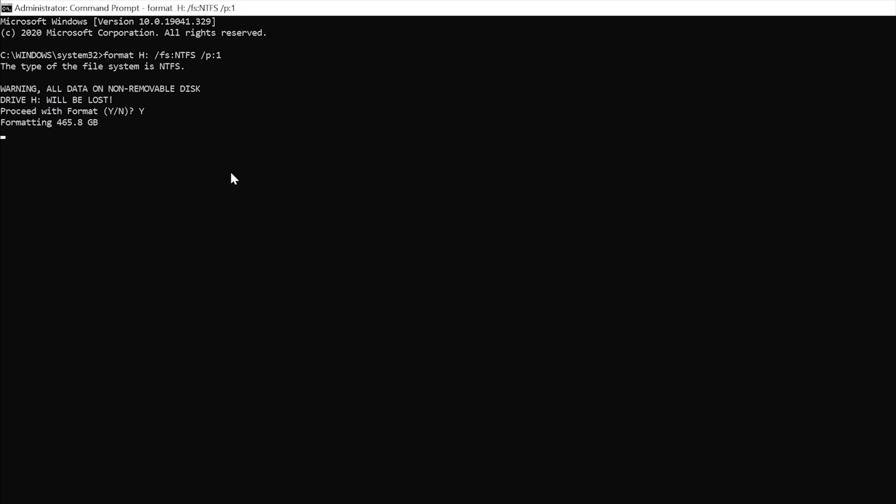
mouse_move(247, 185)
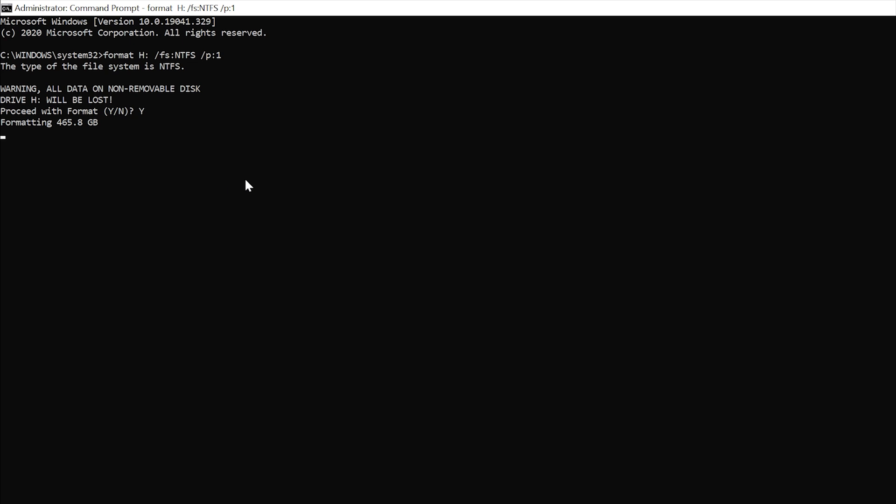
mouse_move(342, 240)
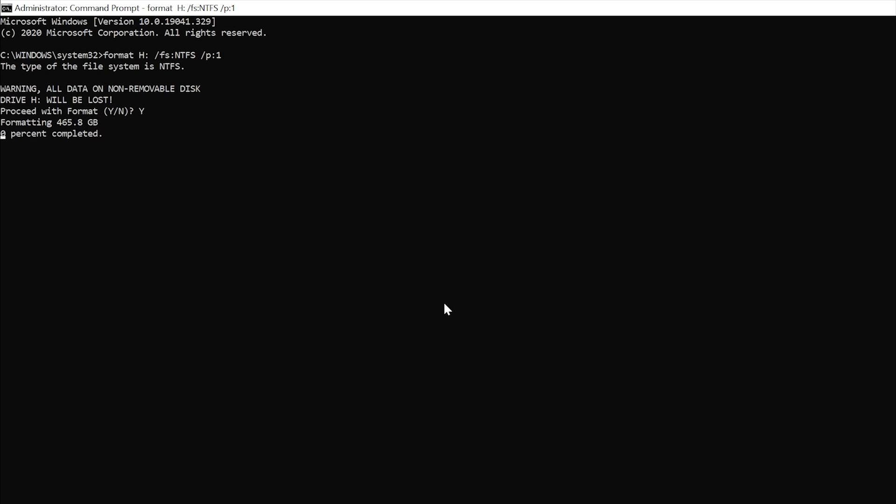
mouse_move(582, 404)
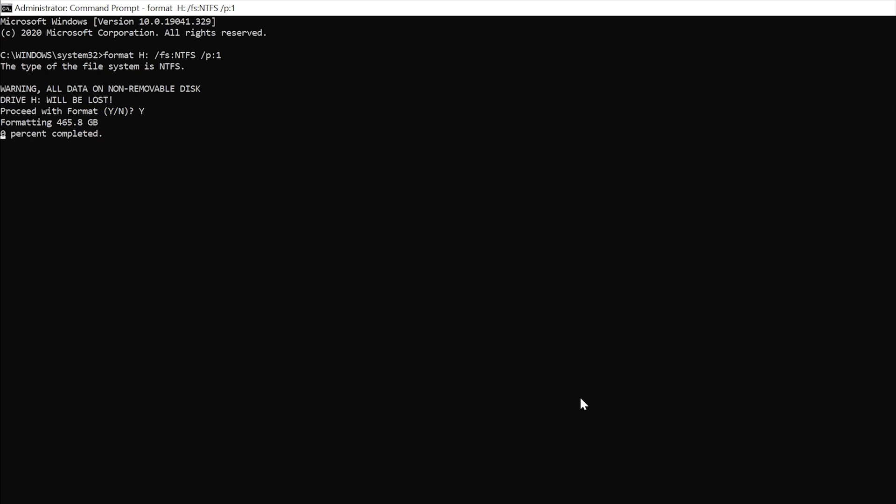